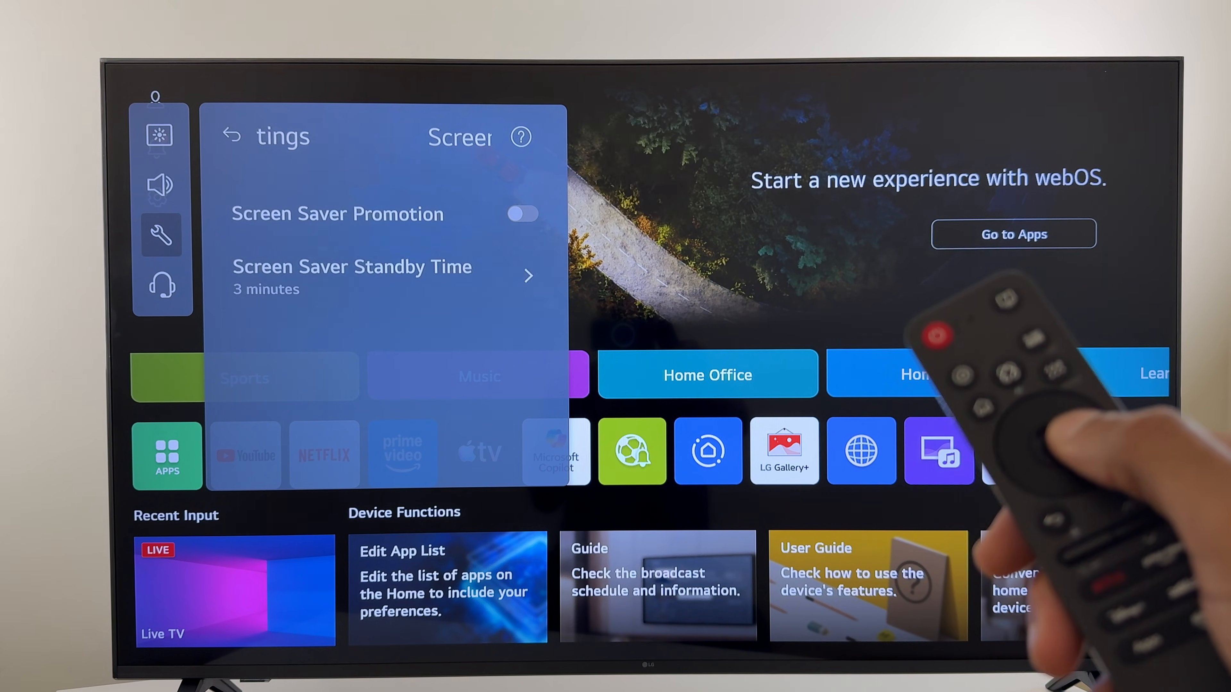
# Step: Open the Screen Saver Standby Time options showing 3, 10, 20 and 30 minutes
pyautogui.click(351, 275)
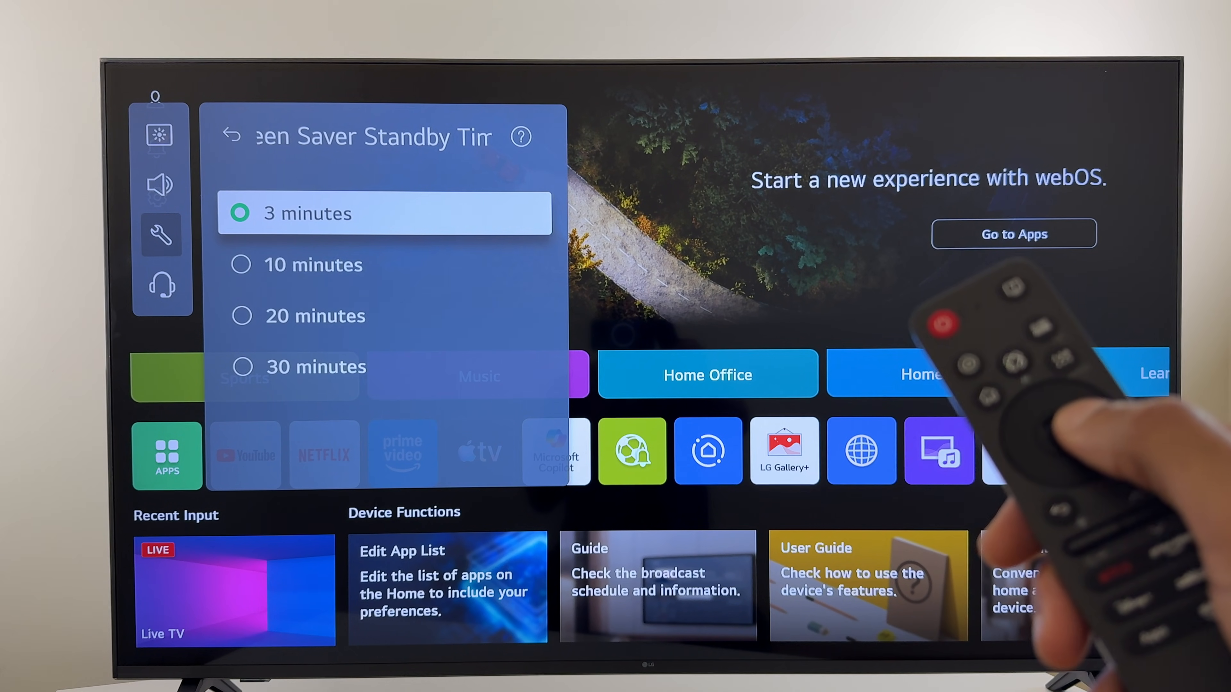